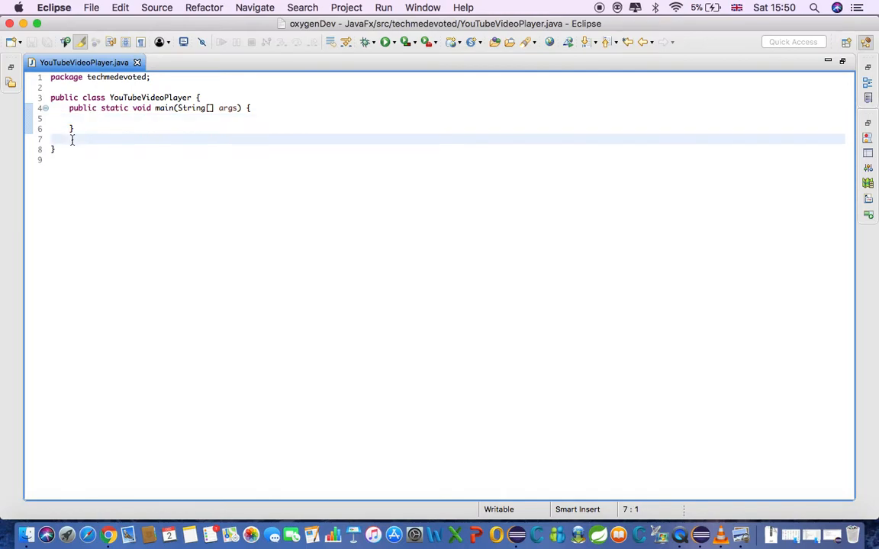
Declare 'extends Application' on YouTubeVideoPlayer, importing javafx.application.Application via content assist.
key(Enter)
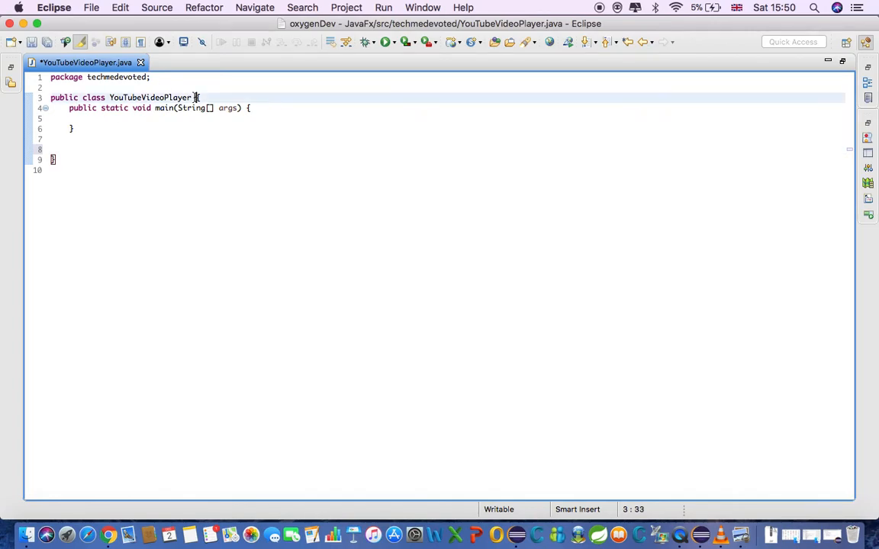
text(ext)
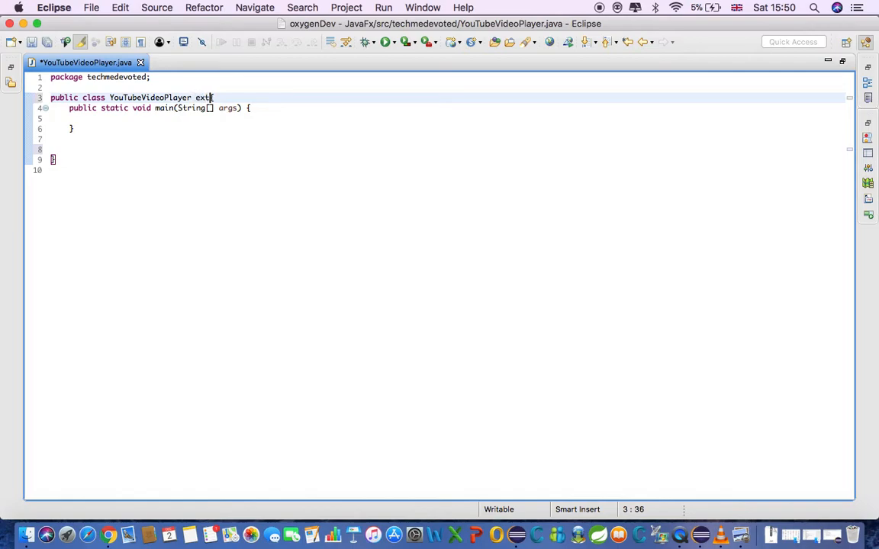
text(ends)
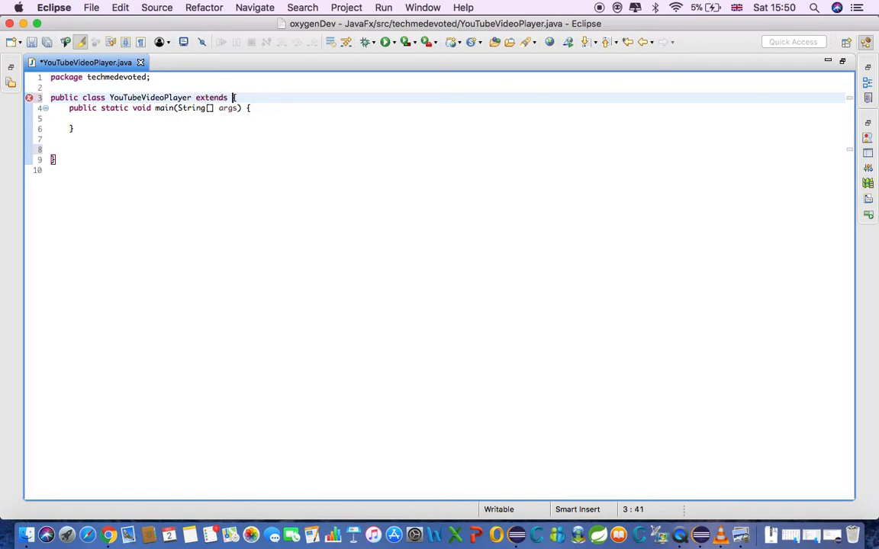
text(Appli)
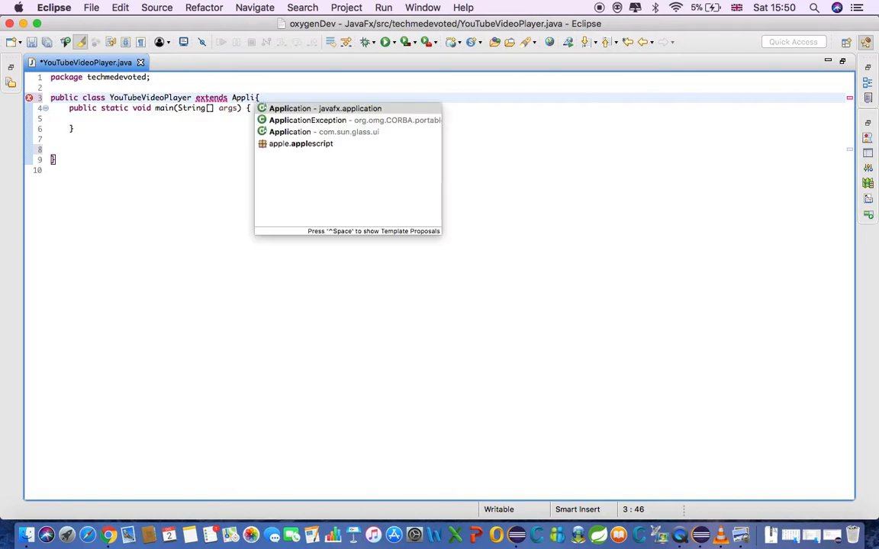
click(290, 106)
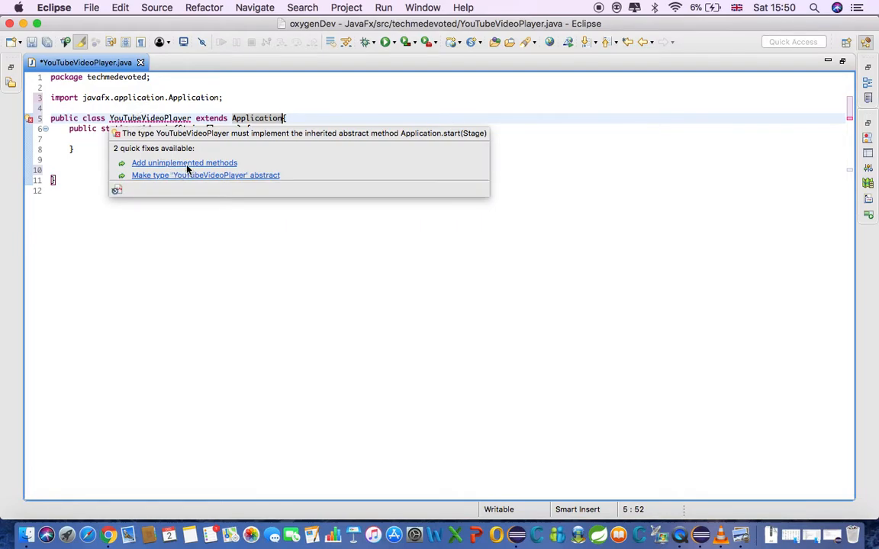
Apply the 'Add unimplemented methods' quick fix to generate the start(Stage) override.
click(183, 162)
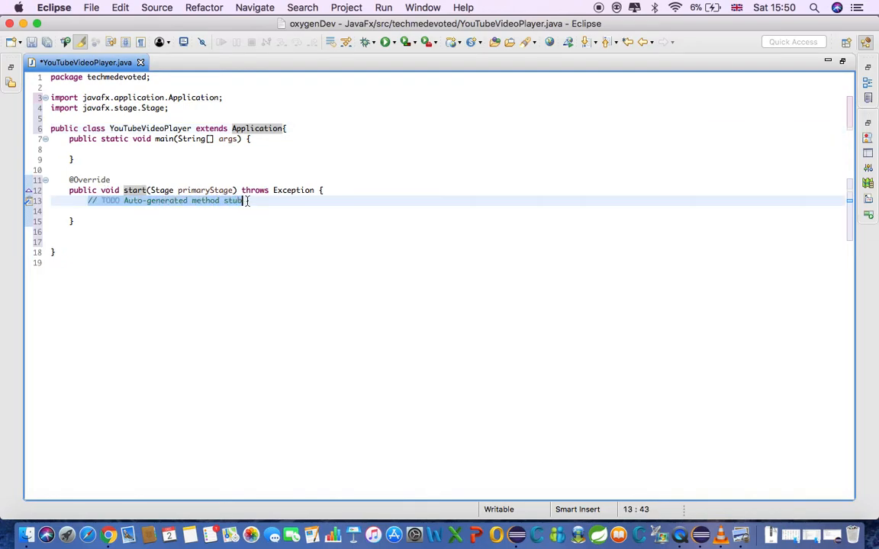
Write 'WebView webView = new WebView();' in start, importing javafx.scene.web.WebView.
text(We)
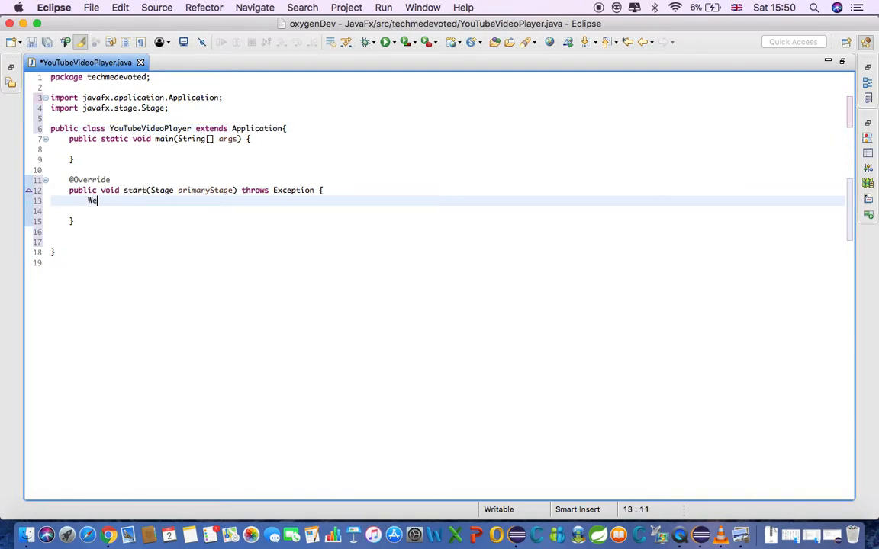
text(b)
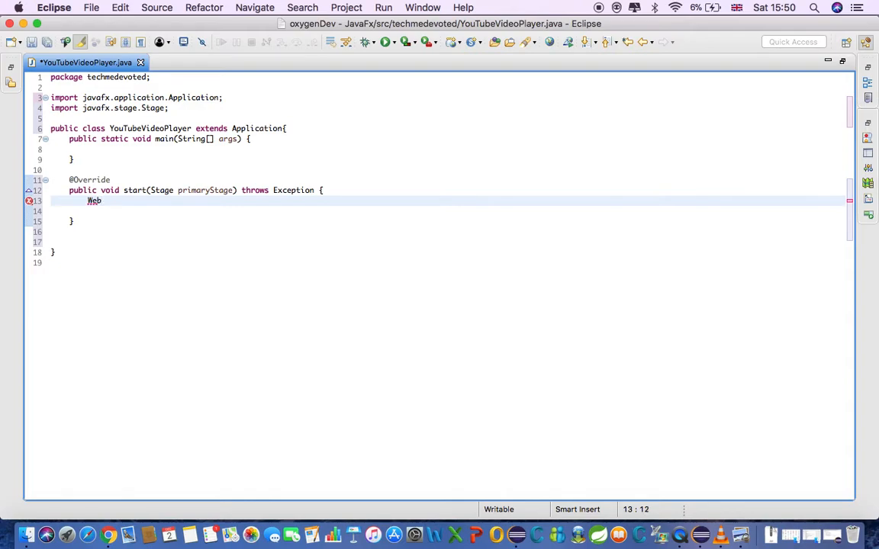
key(ctrl+space)
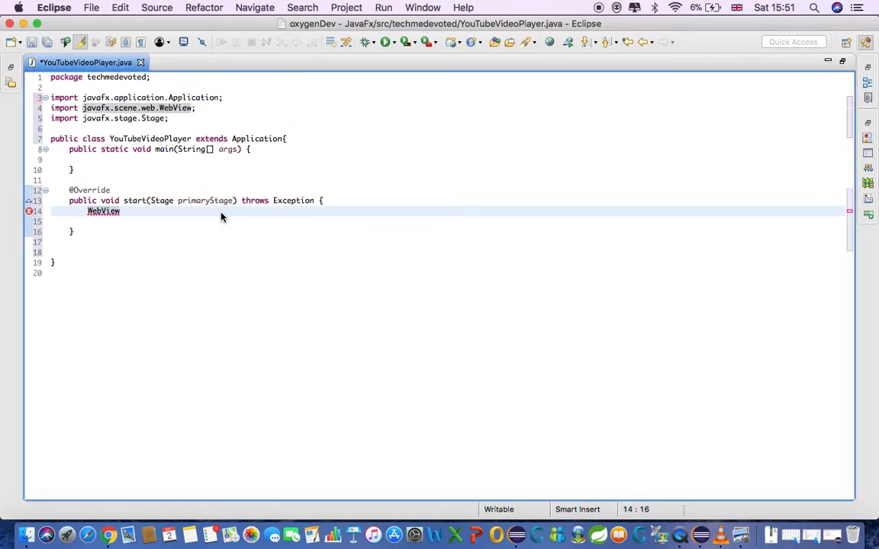
text(w)
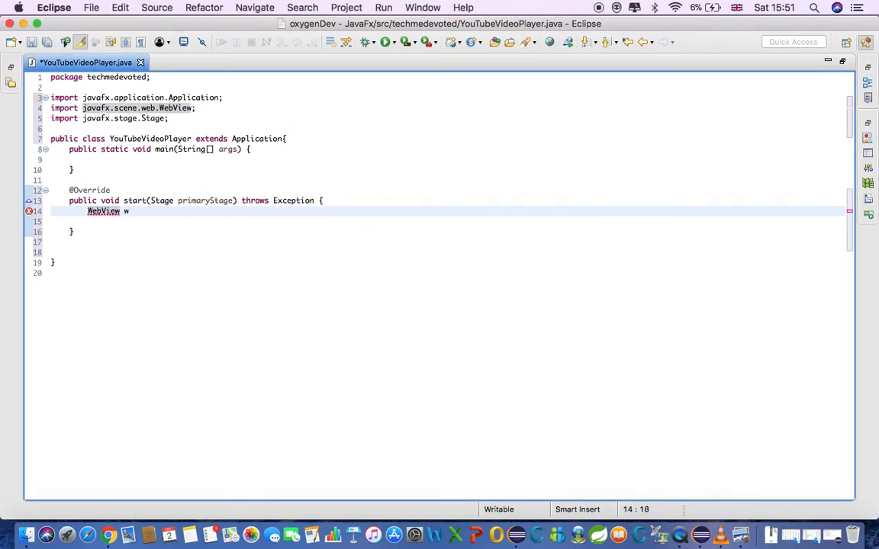
text(ebView =new WebV)
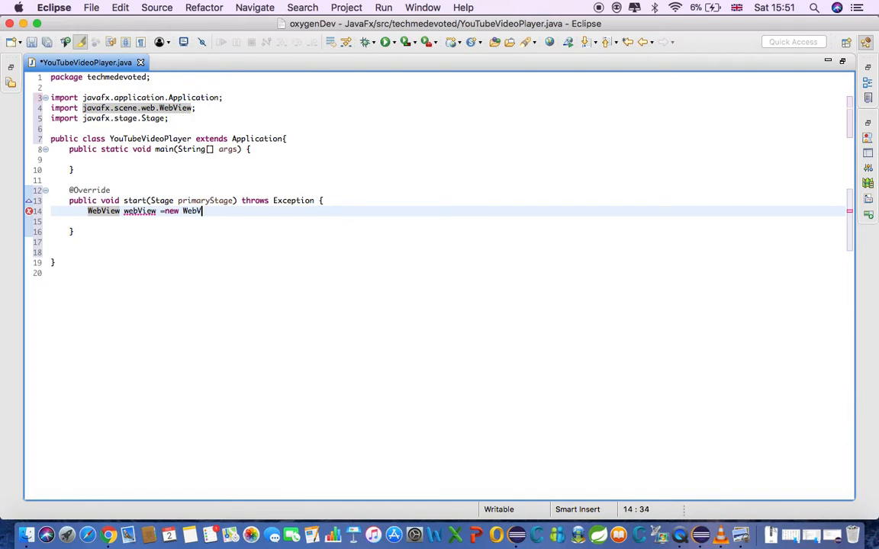
key(ctrl+space)
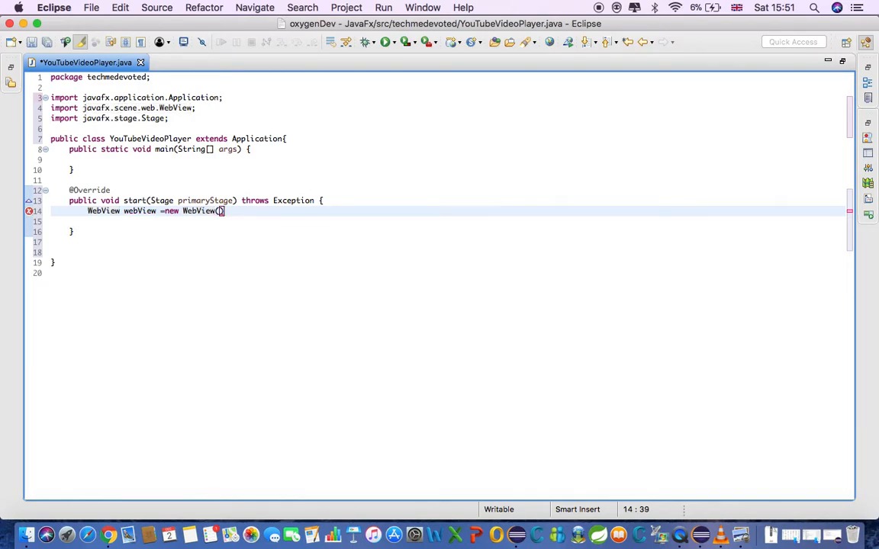
text(;)
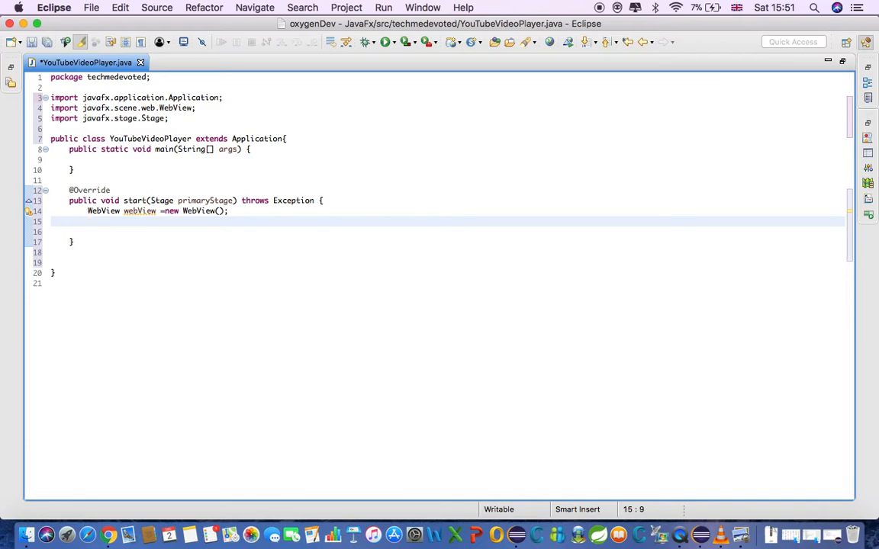
Add webView.getEngine().load(...) with a YouTube watch URL string.
text(web)
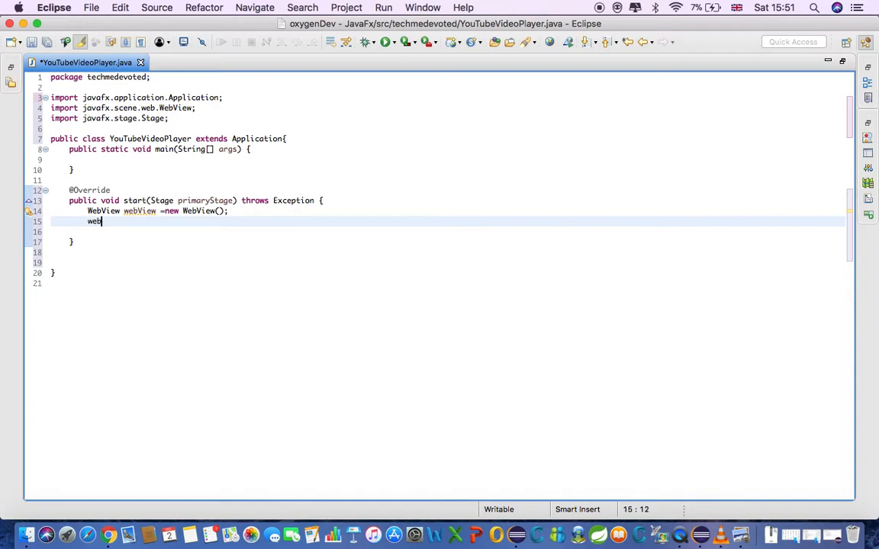
text(View.)
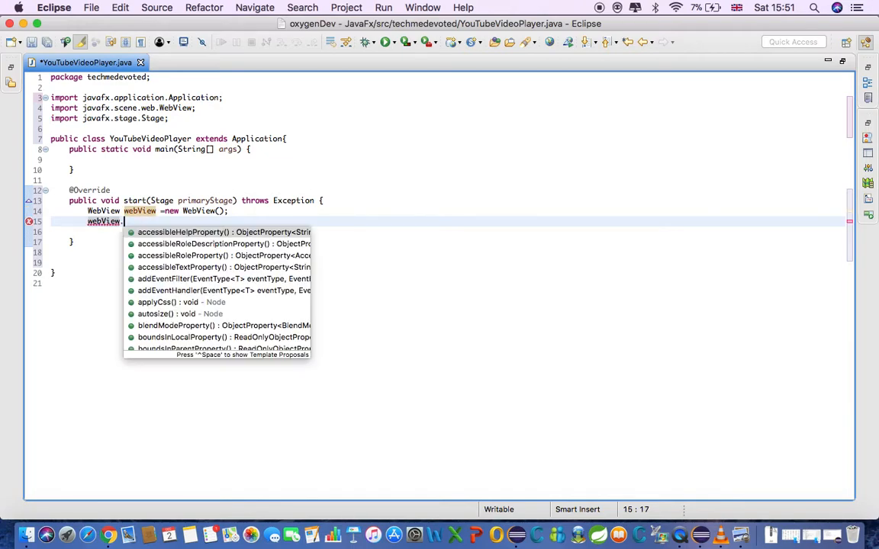
text(get)
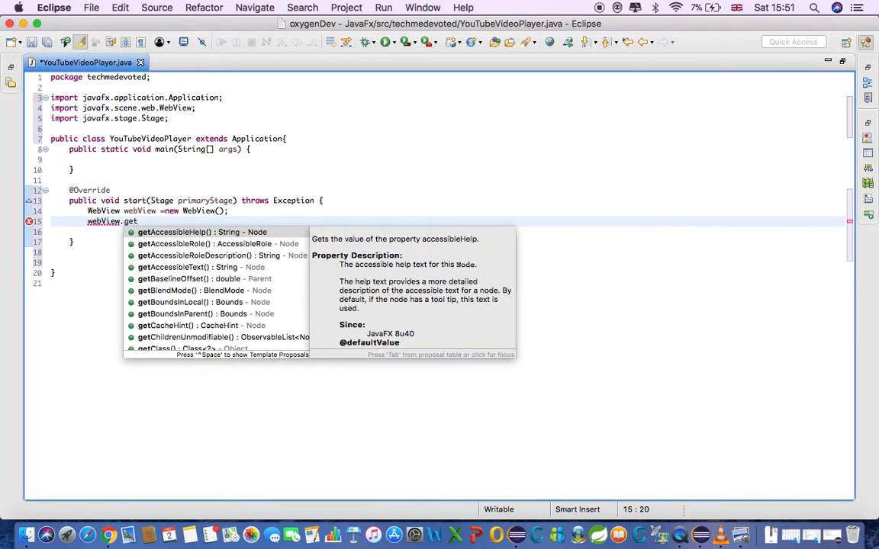
text(Engine()
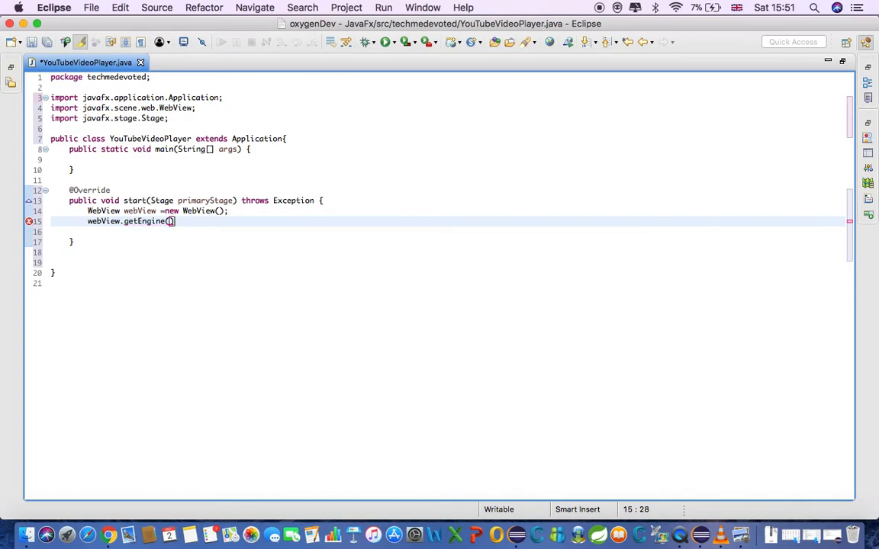
text(.)
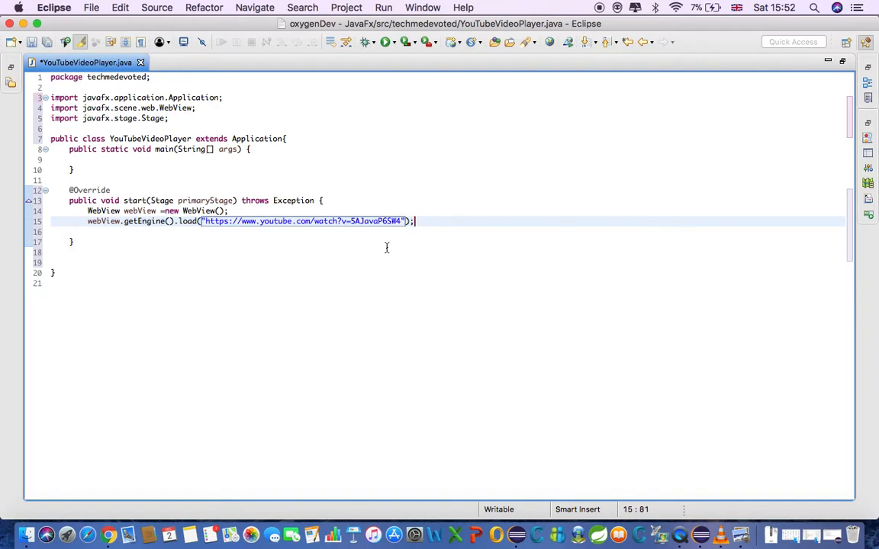
mouse_move(336, 235)
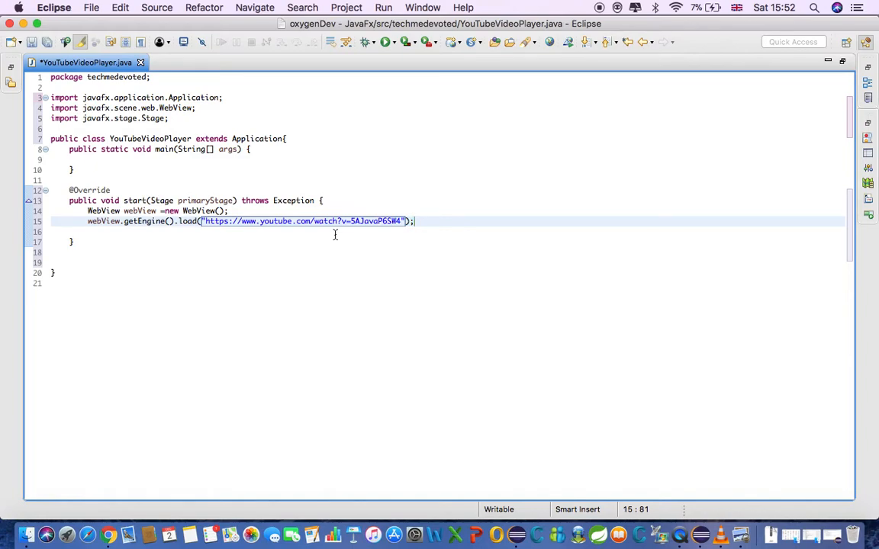
mouse_move(345, 244)
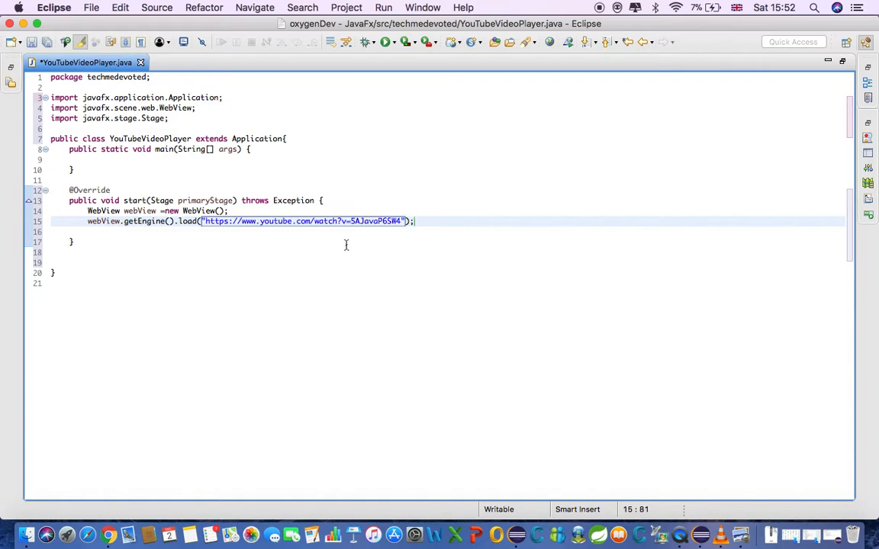
mouse_move(415, 222)
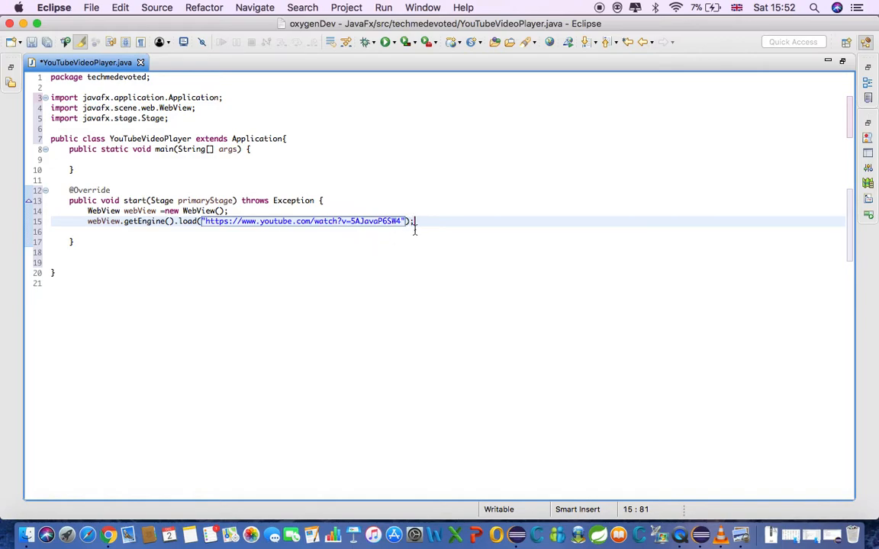
mouse_move(418, 230)
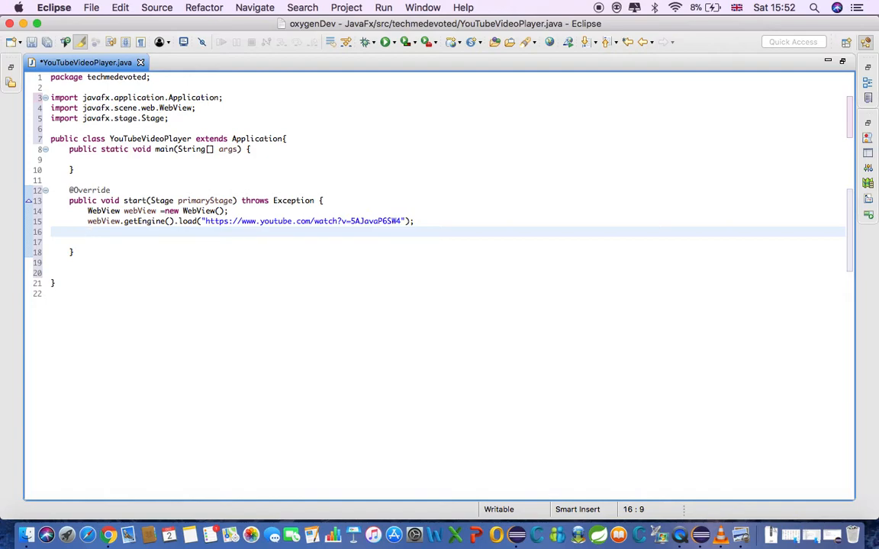
Add webView.setPrefSize(840, 690) to fix the web view's width and height.
text(web)
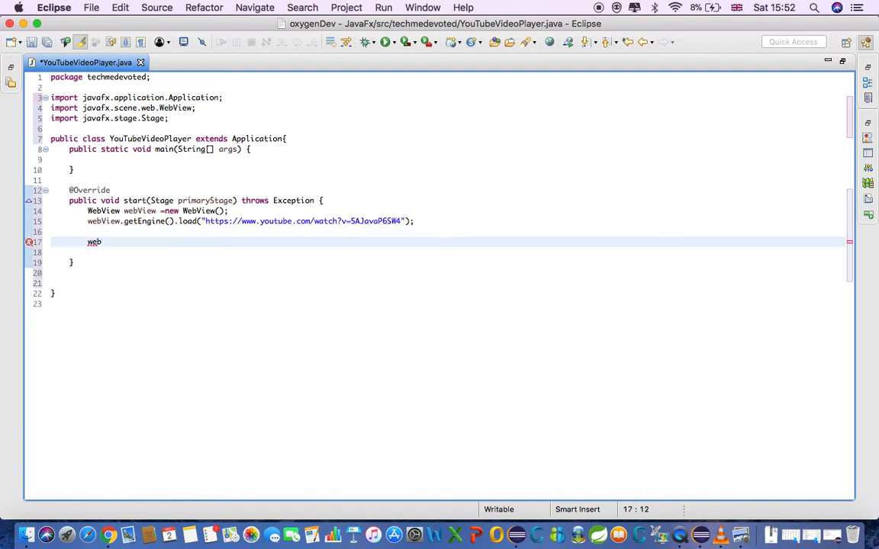
text(View)
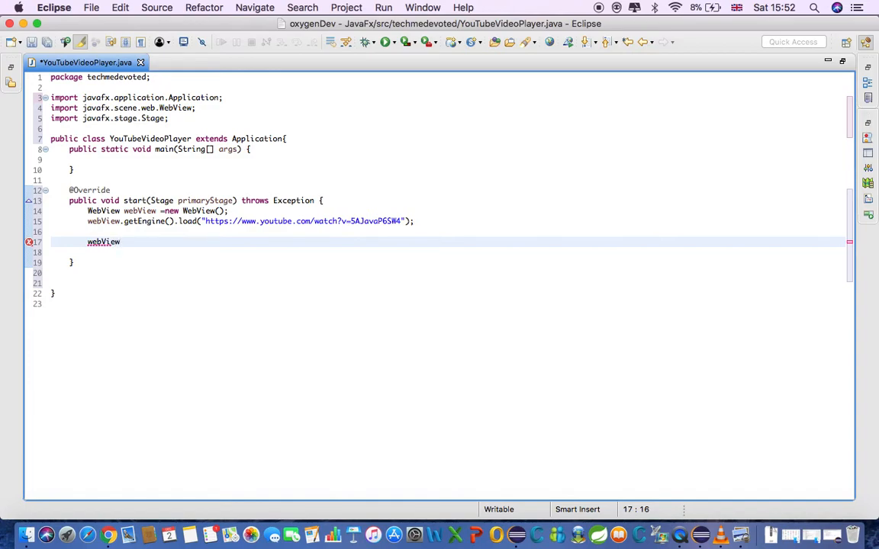
text(.)
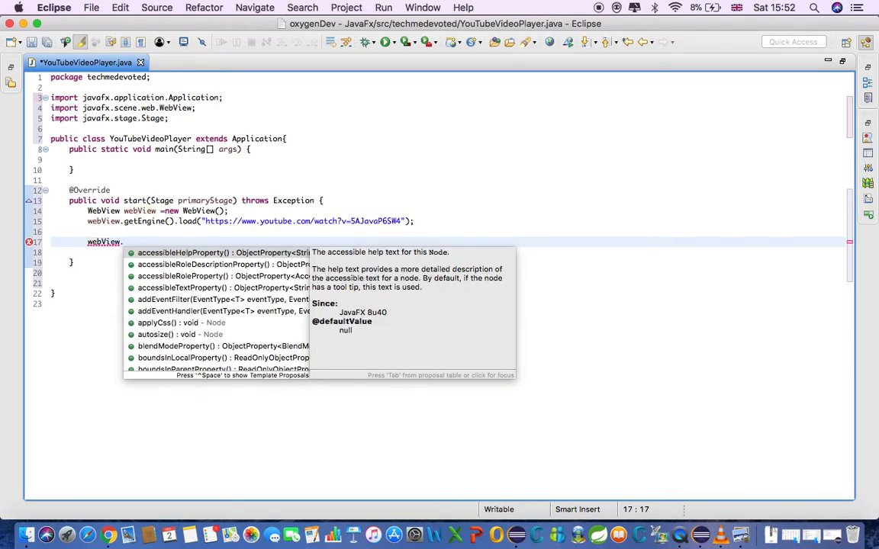
text(setP)
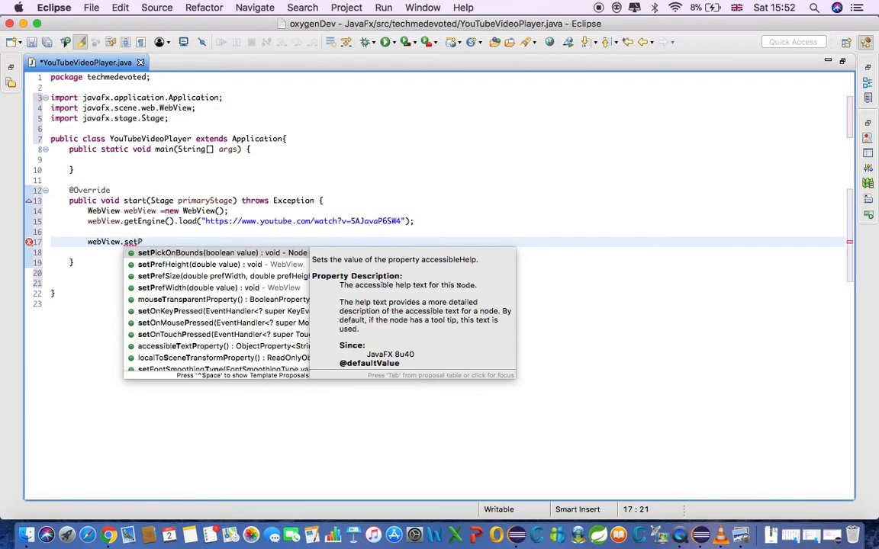
text(Pre)
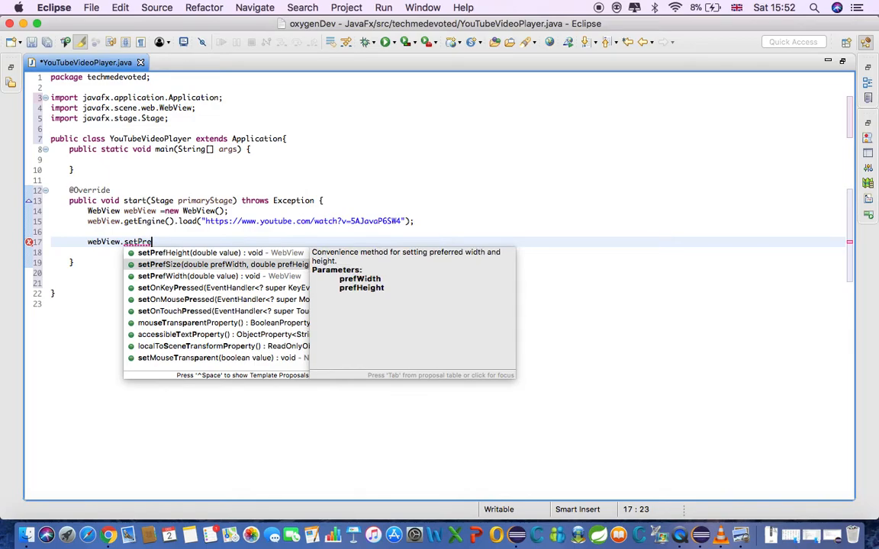
click(225, 264)
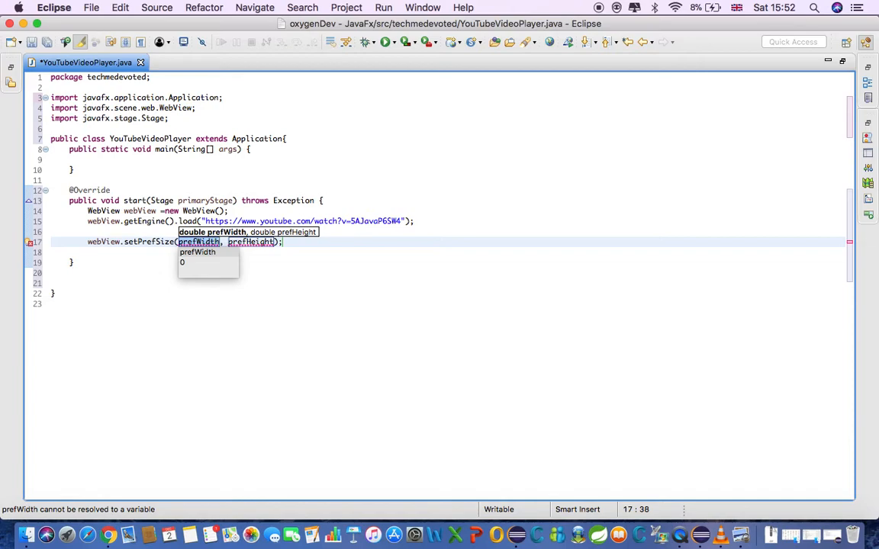
text(84)
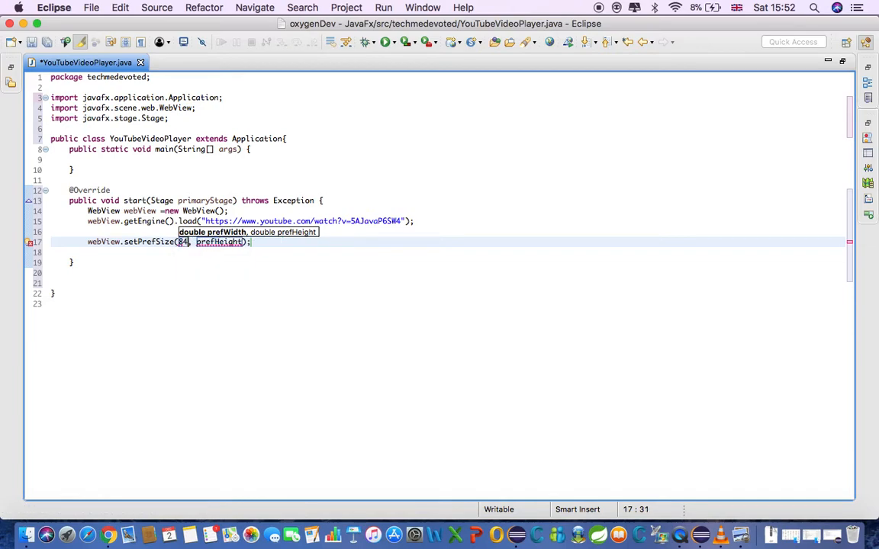
text(0)
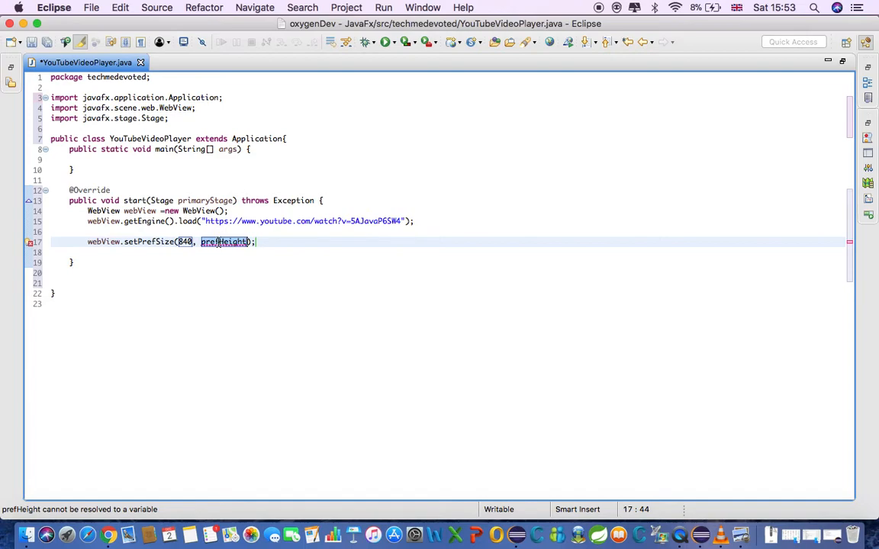
text(690)
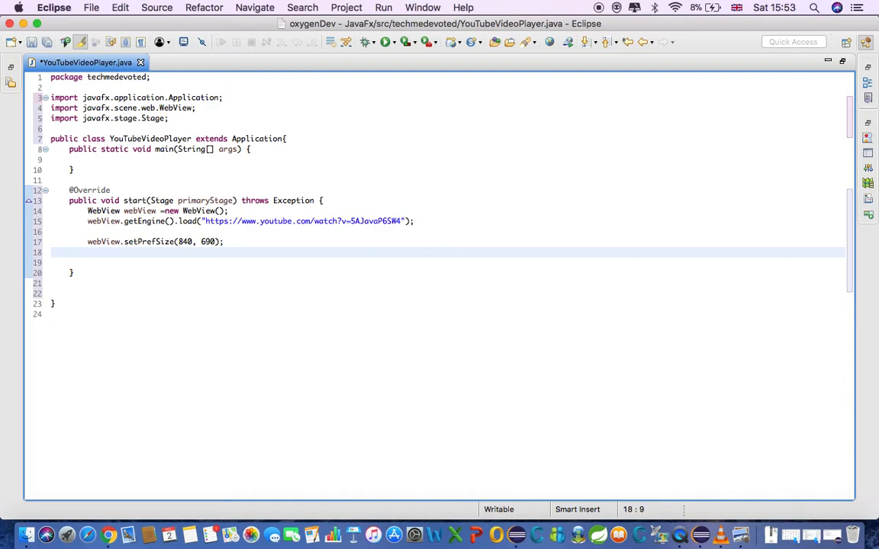
Add primaryStage.setScene(new Scene(webView)), importing javafx.scene.Scene.
text(primaryStage.)
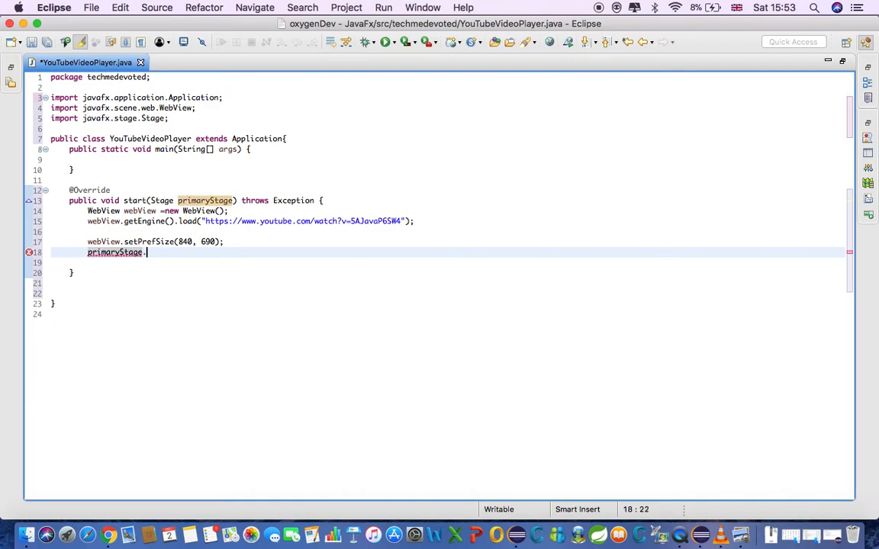
text(s)
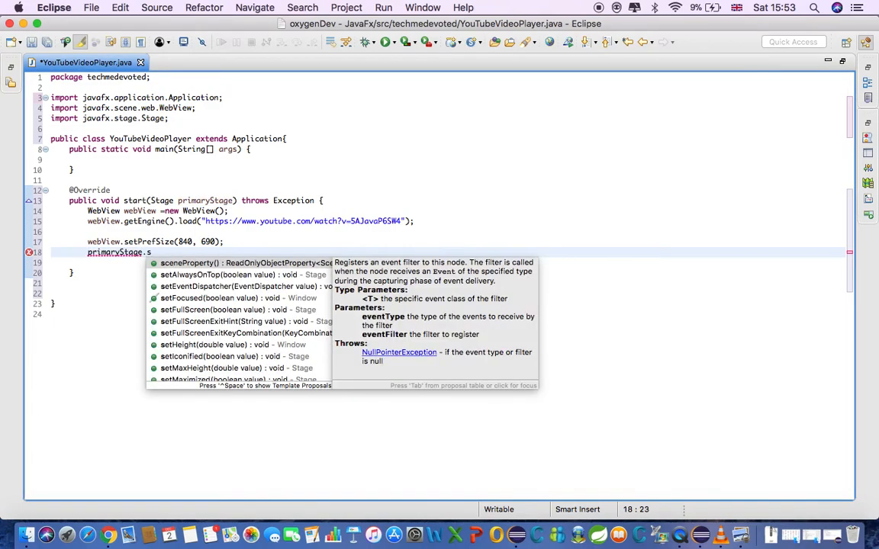
text(etS)
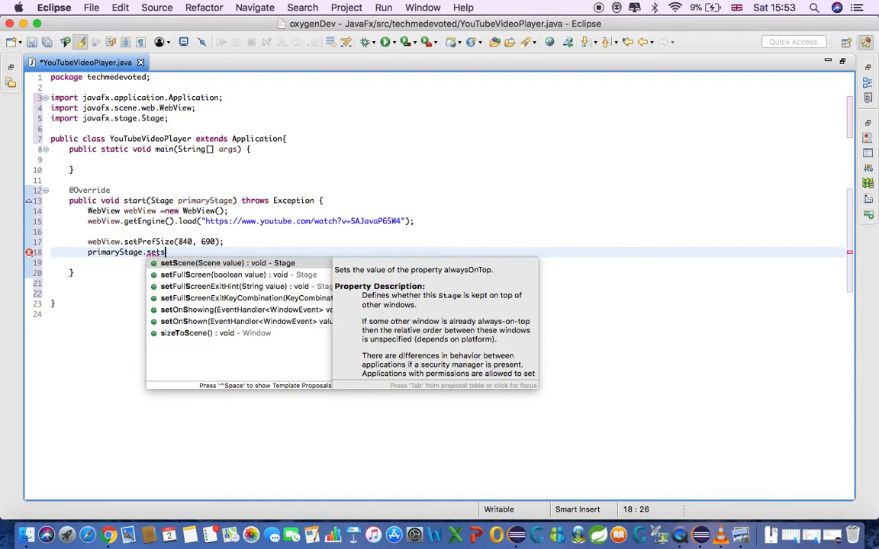
click(177, 263)
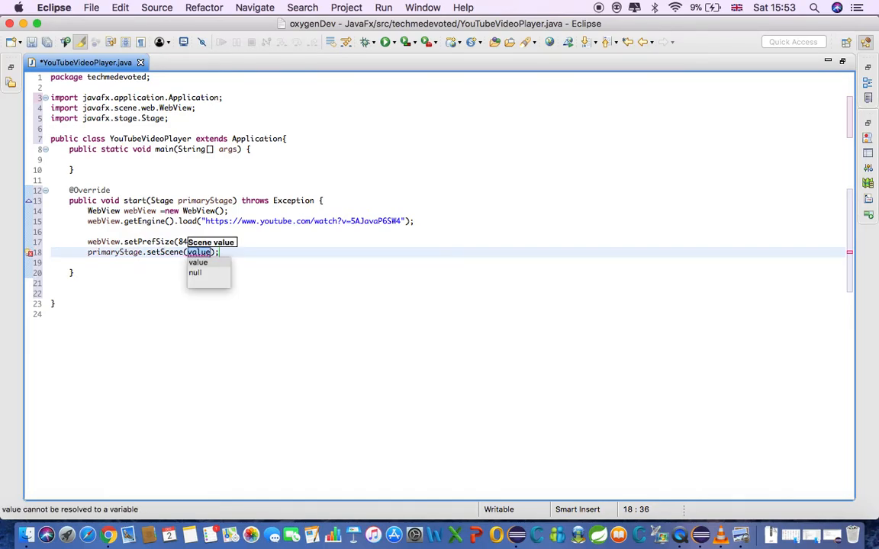
text(new Scene(root)
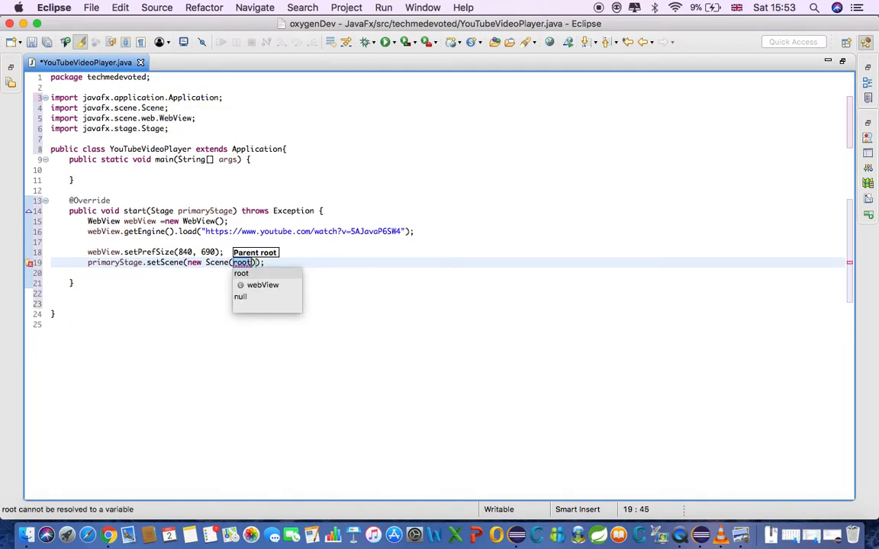
mouse_move(258, 296)
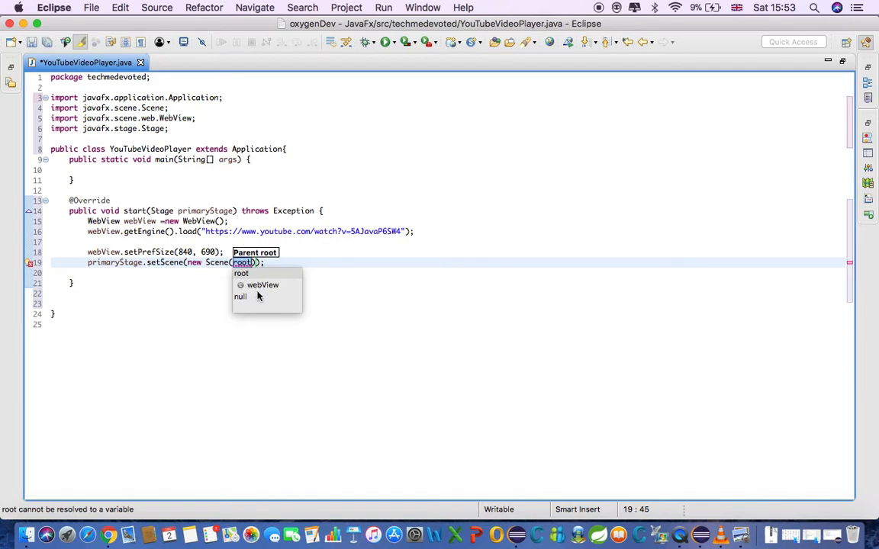
click(263, 285)
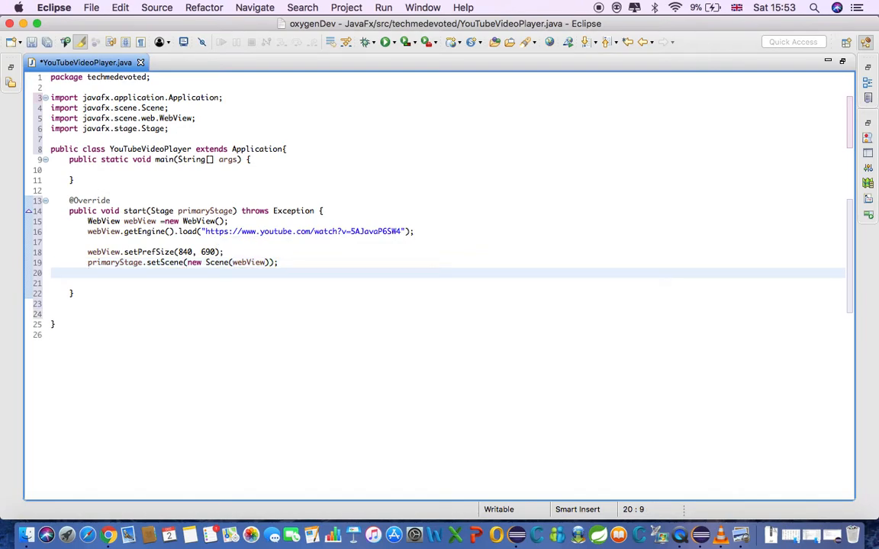
End start with primaryStage.show() and move the cursor into the empty main method.
text(stage.)
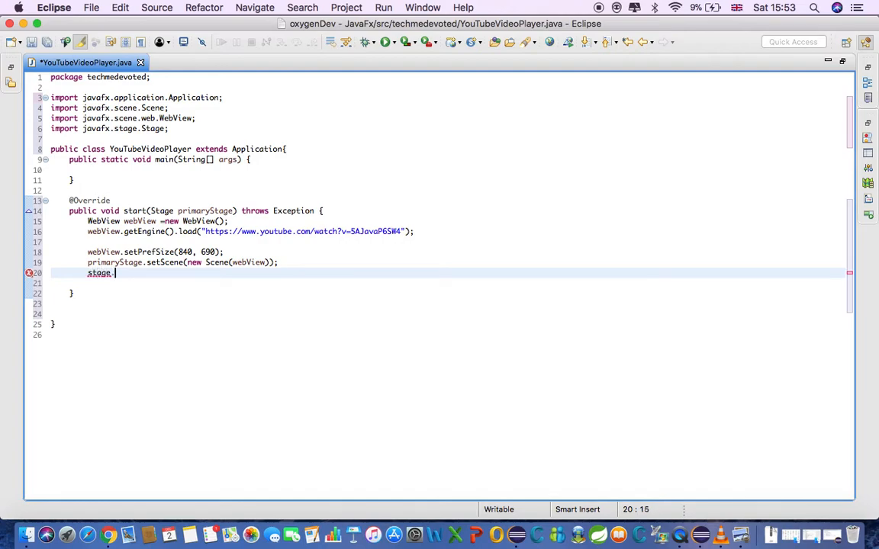
text(.sh)
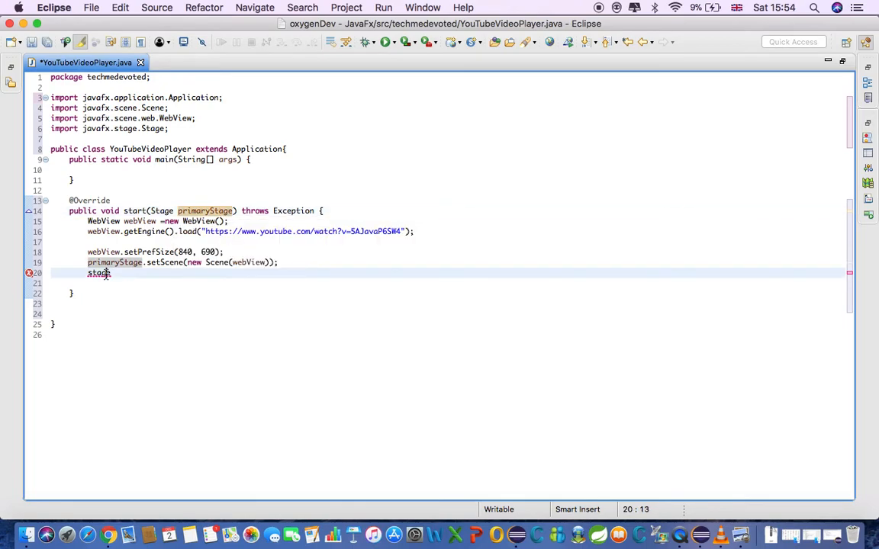
text(rimaryStage)
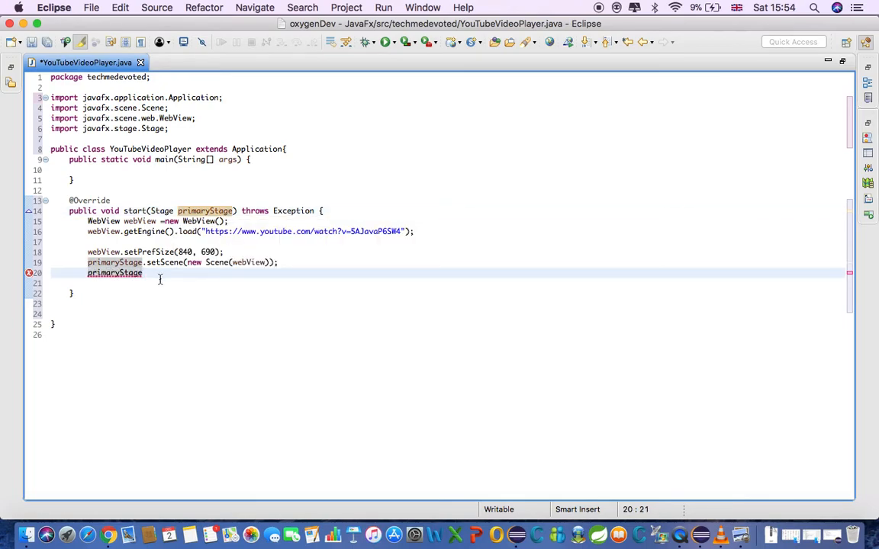
text(.set)
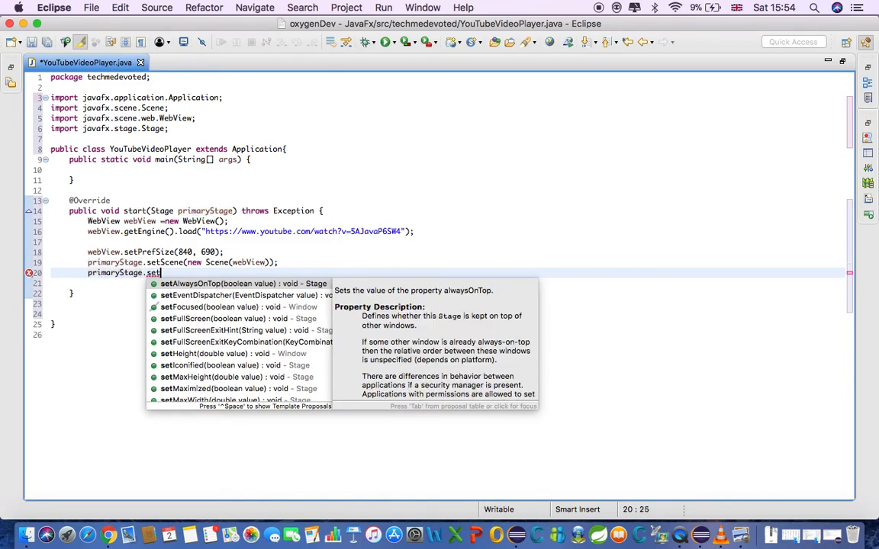
text(show();)
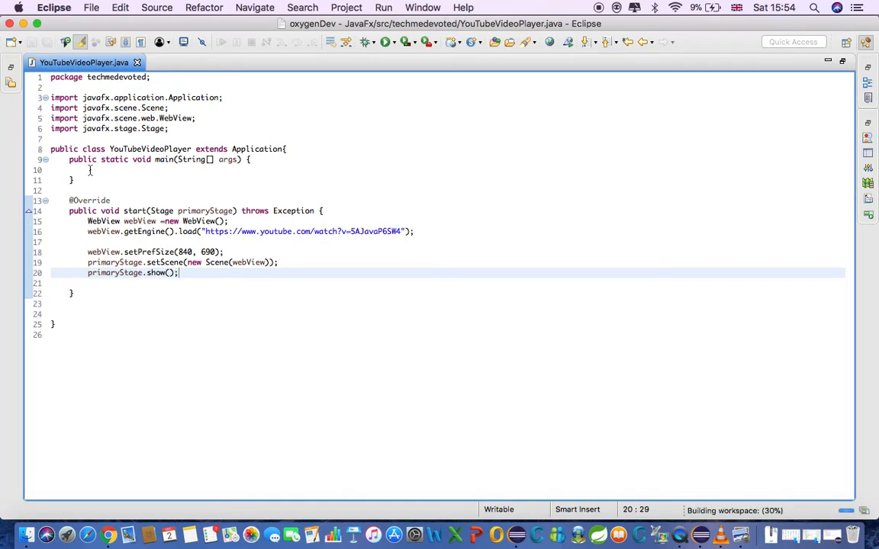
click(90, 171)
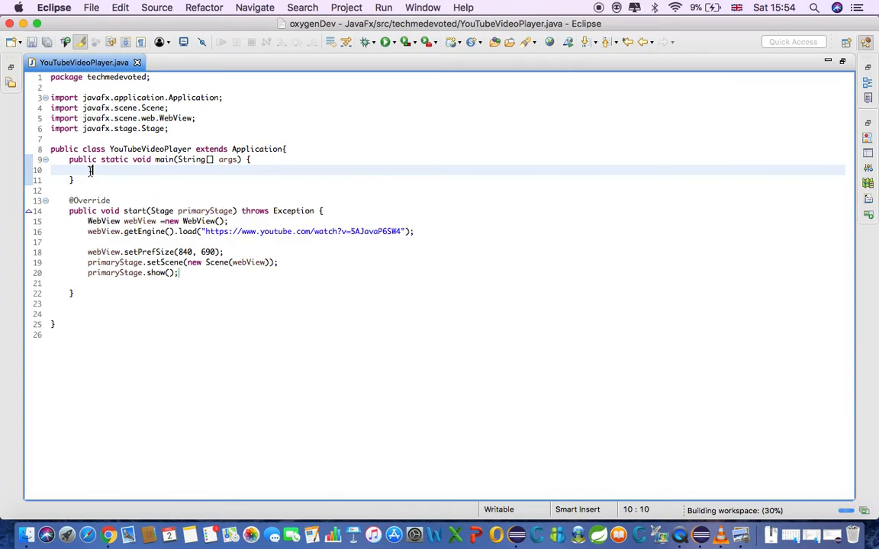
Call launch(args) inside main via content assist.
text(launch(args);)
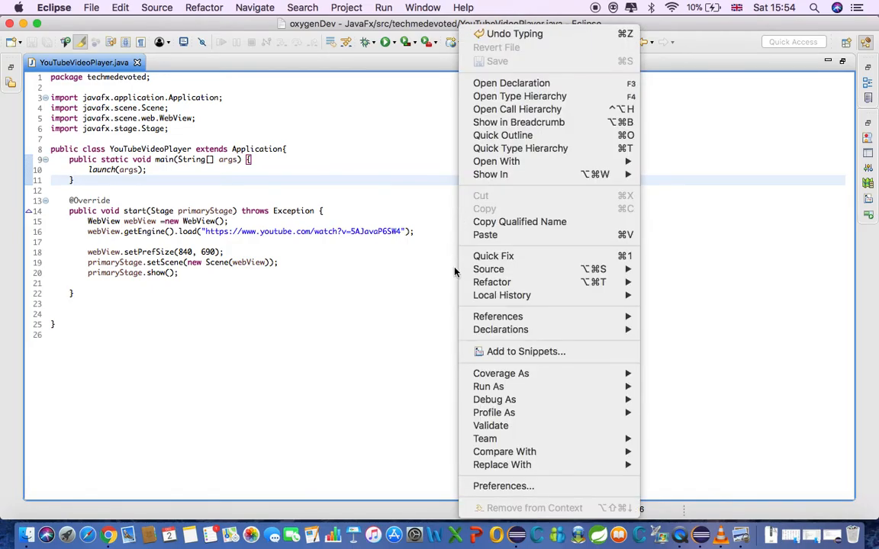
mouse_move(488, 269)
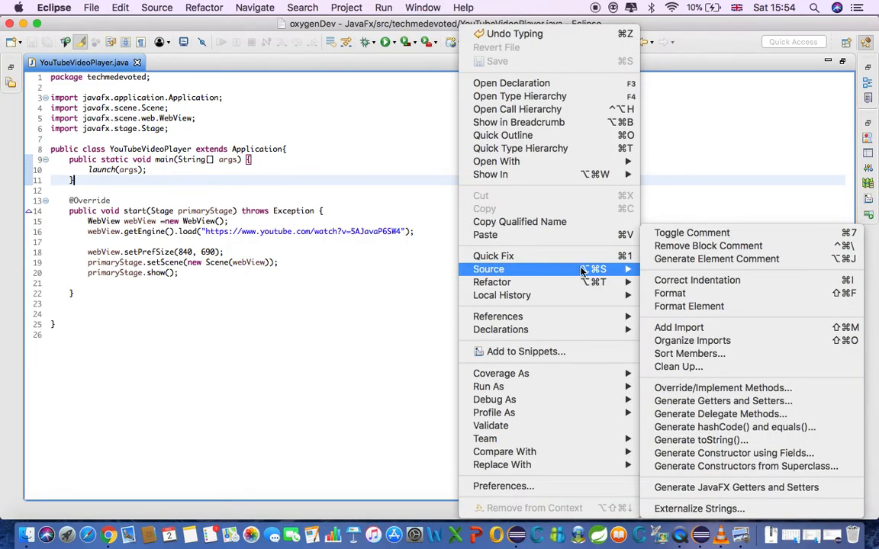
mouse_move(675, 366)
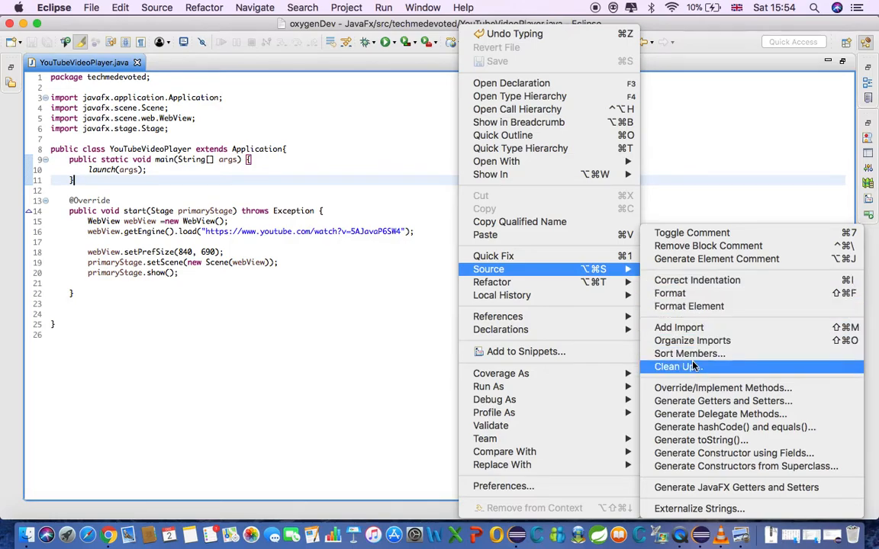
mouse_move(696, 389)
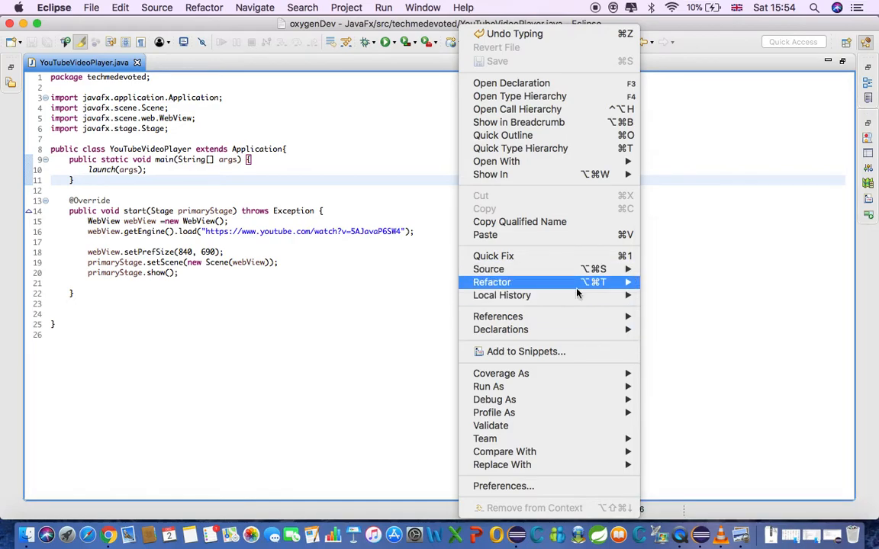
mouse_move(501, 373)
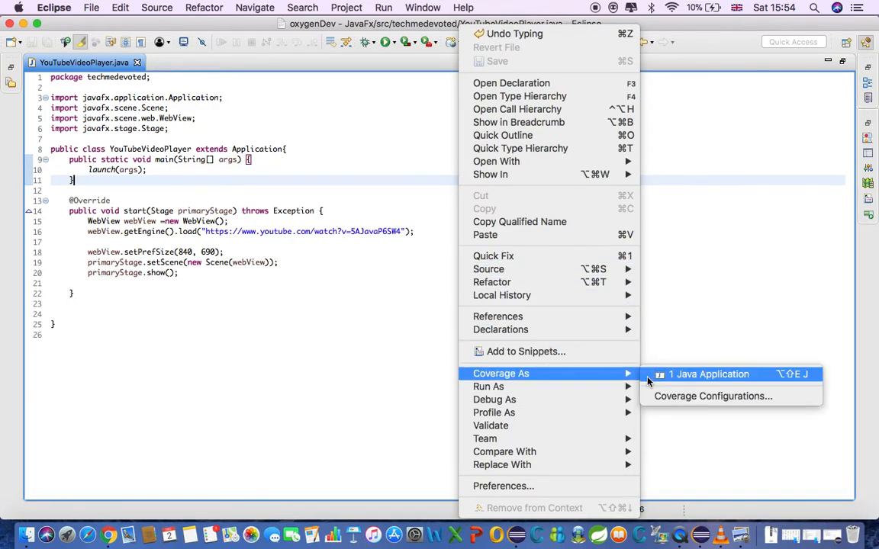
click(653, 391)
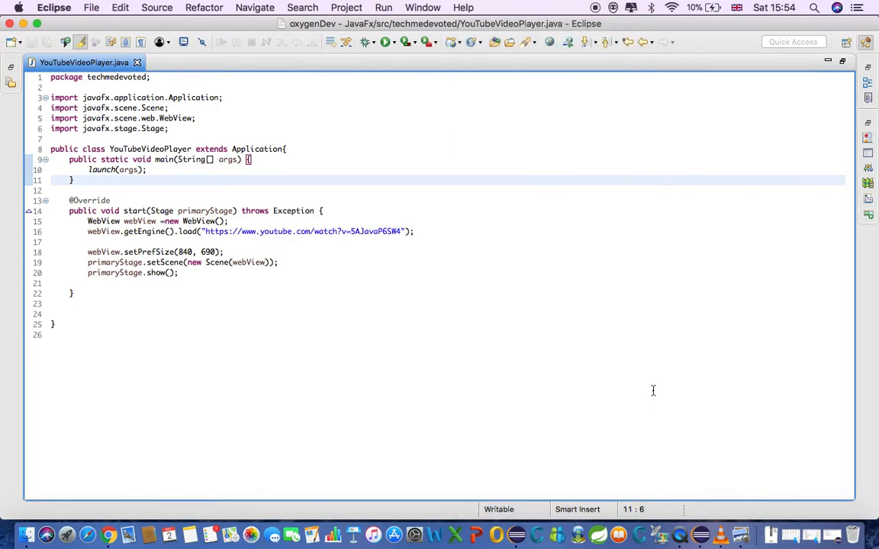
click(366, 42)
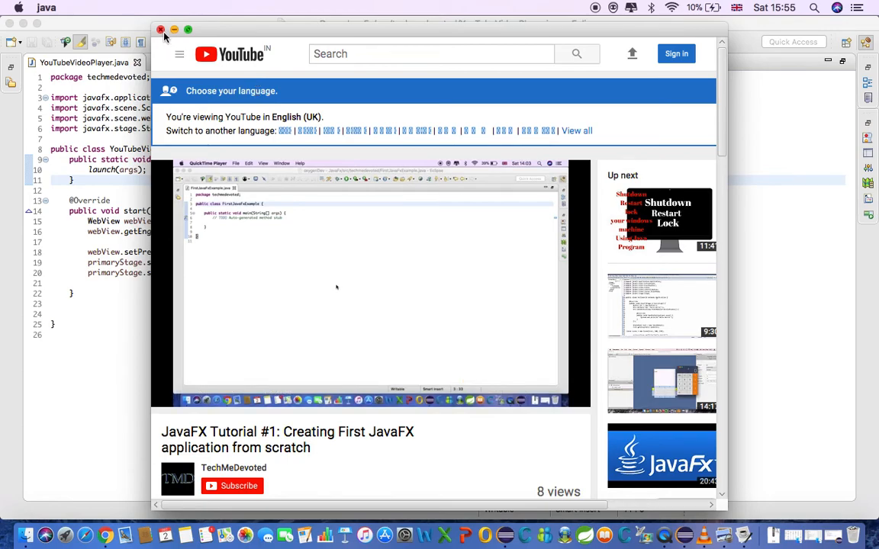
click(162, 29)
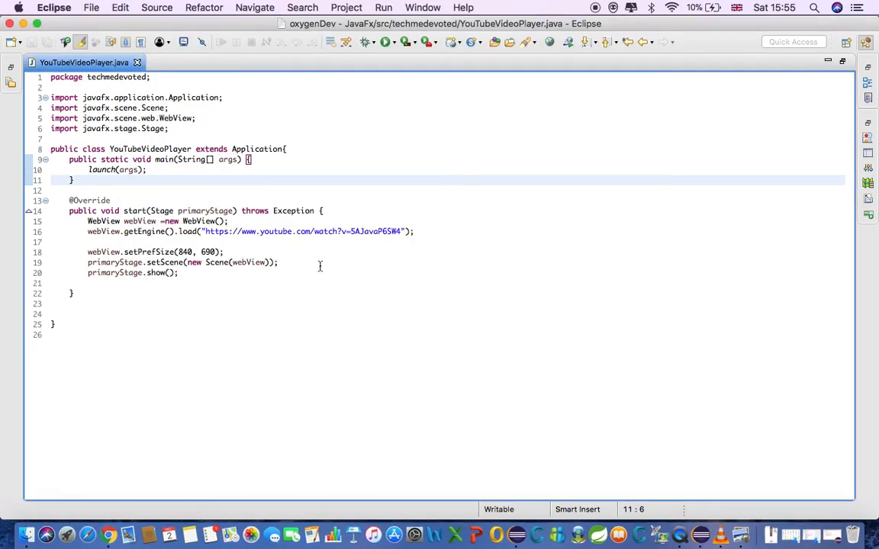